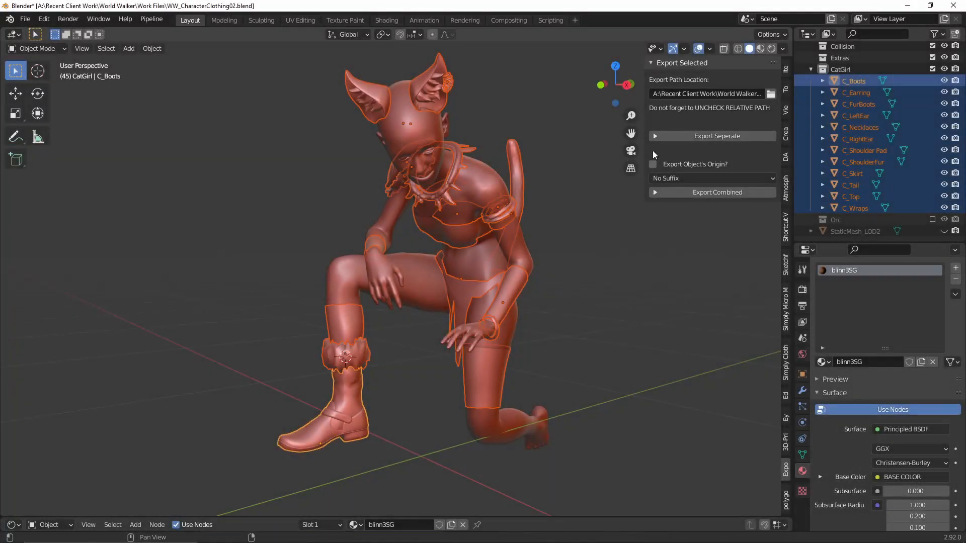
Show the Export Selected sidebar panel for the selected CatGirl clothing pieces
left_click(713, 136)
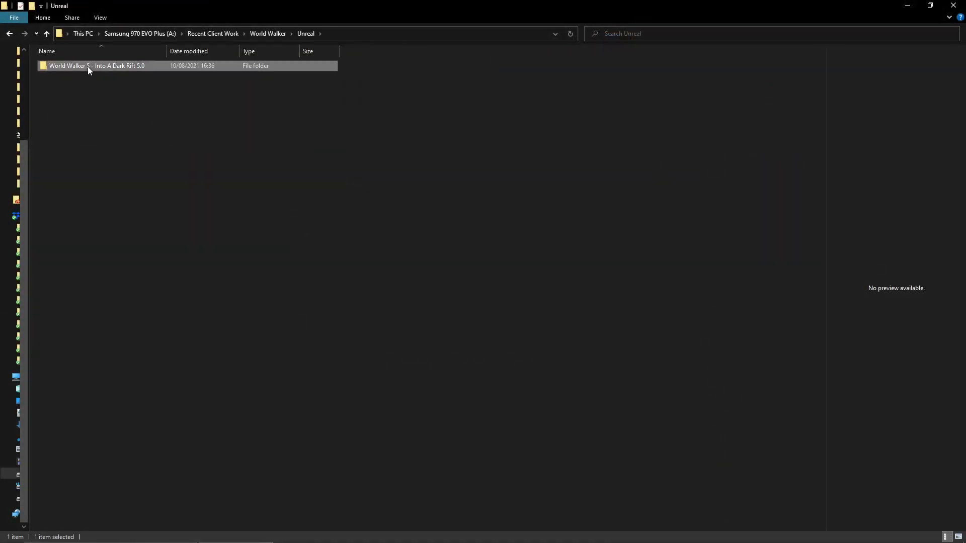
Launch the Into A Dark Rift Unreal project from its File Explorer folder
double_click(88, 65)
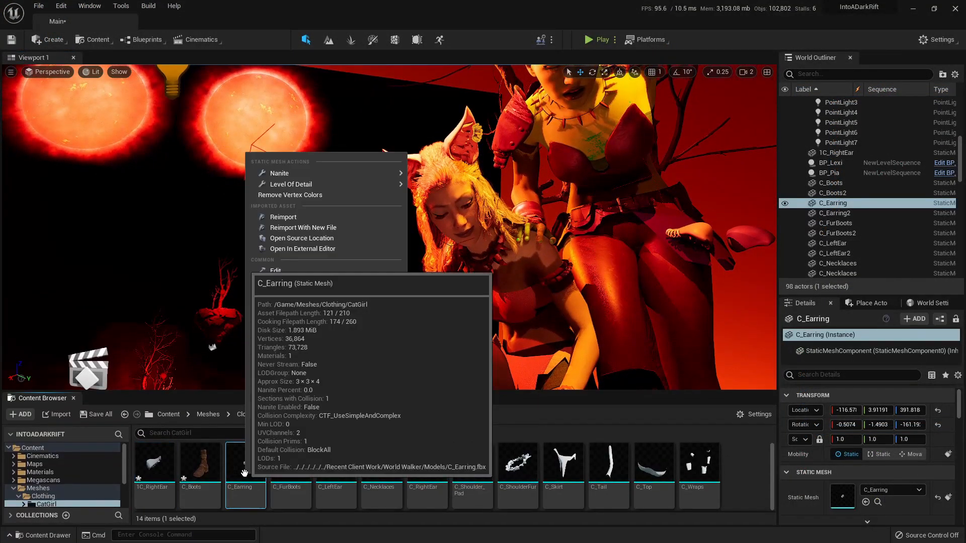
View the C_Earring asset's options and drag New_Model to a new spot in the level
left_click(283, 217)
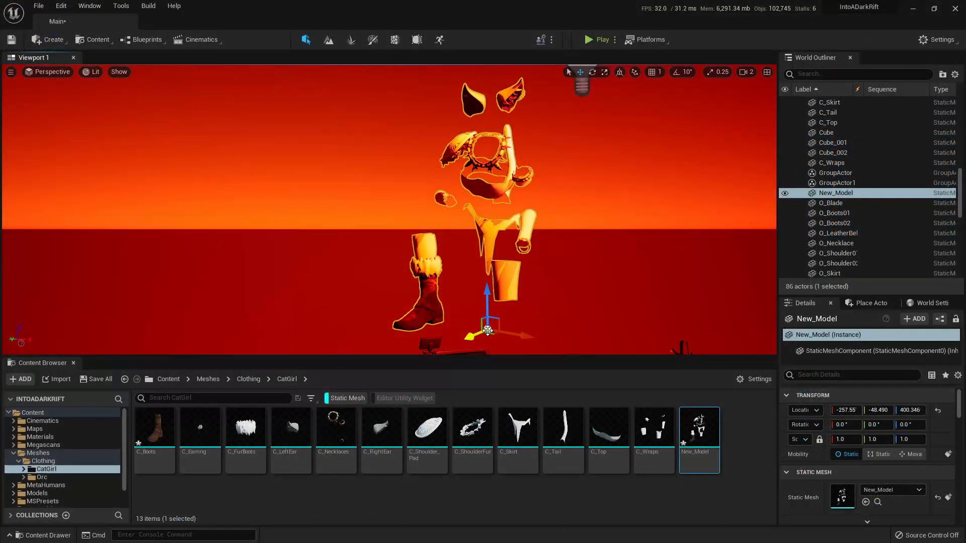
left_click_drag(488, 329, 496, 320)
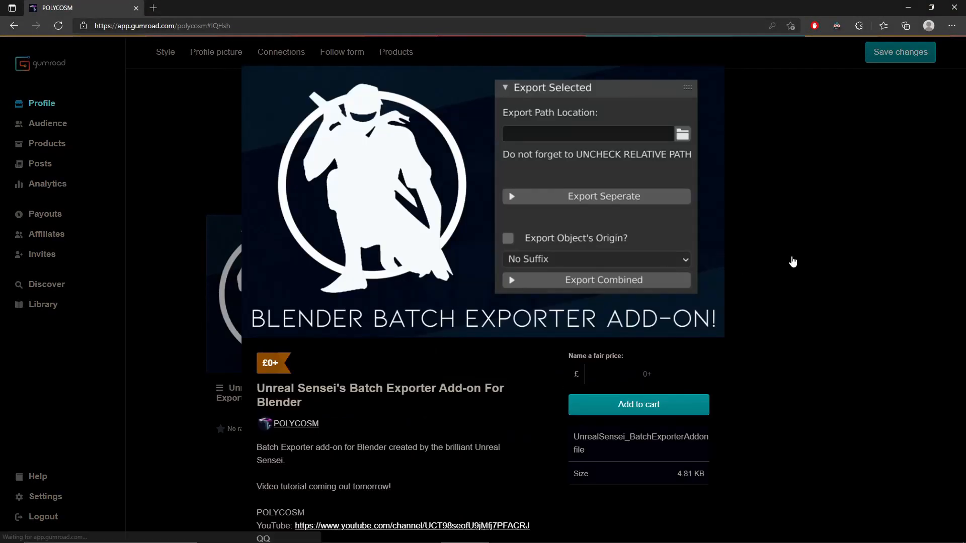
mouse_move(748, 258)
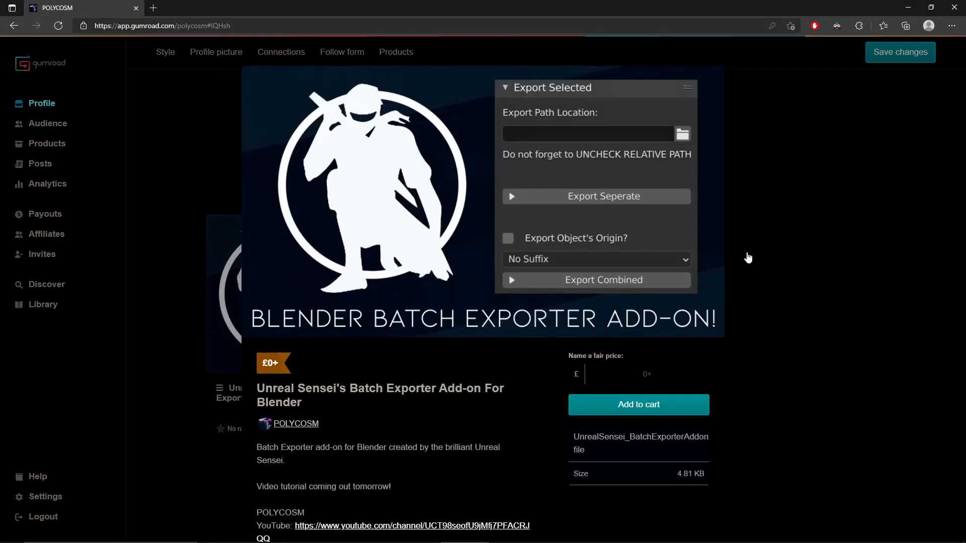
Scroll through the free Batch Exporter add-on's Gumroad product page
scroll("down", 3)
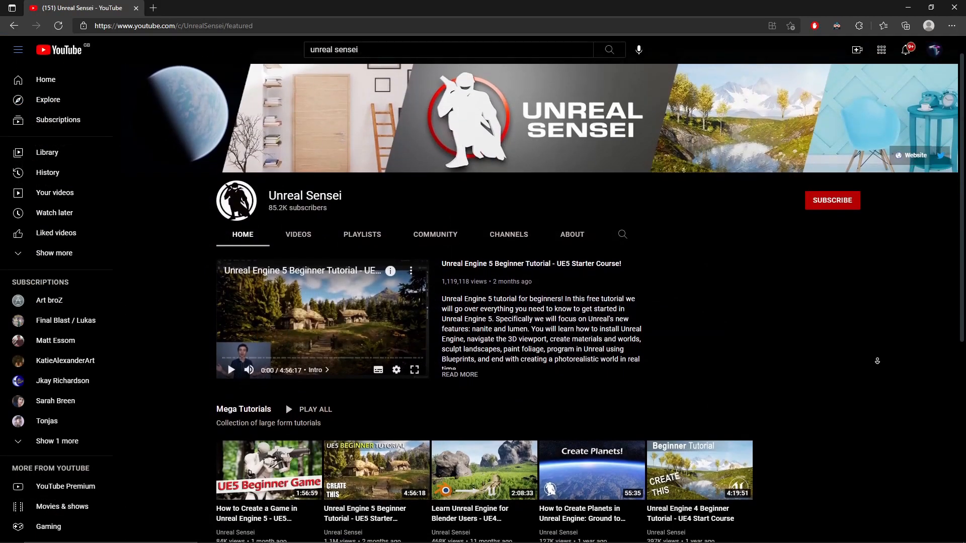
scroll("down", 3)
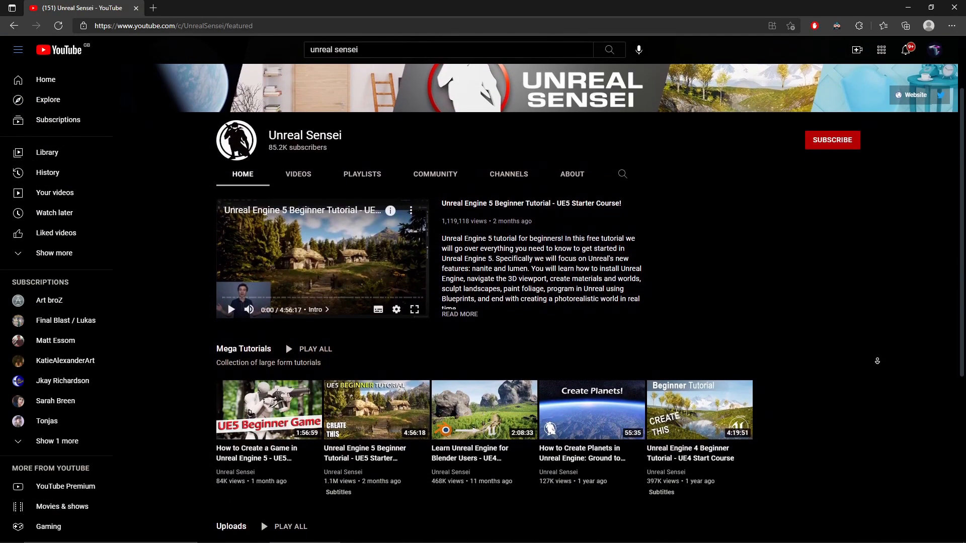
scroll("down", 3)
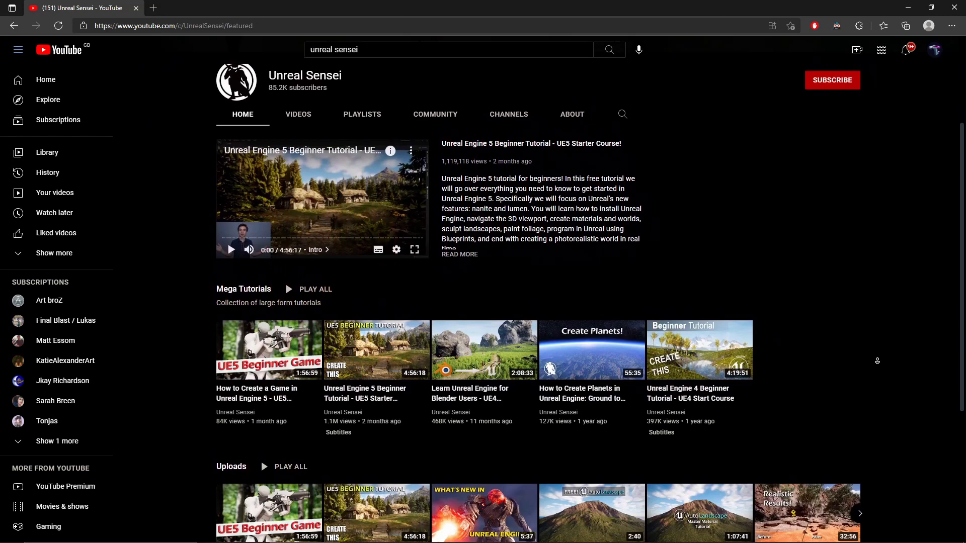
scroll("down", 3)
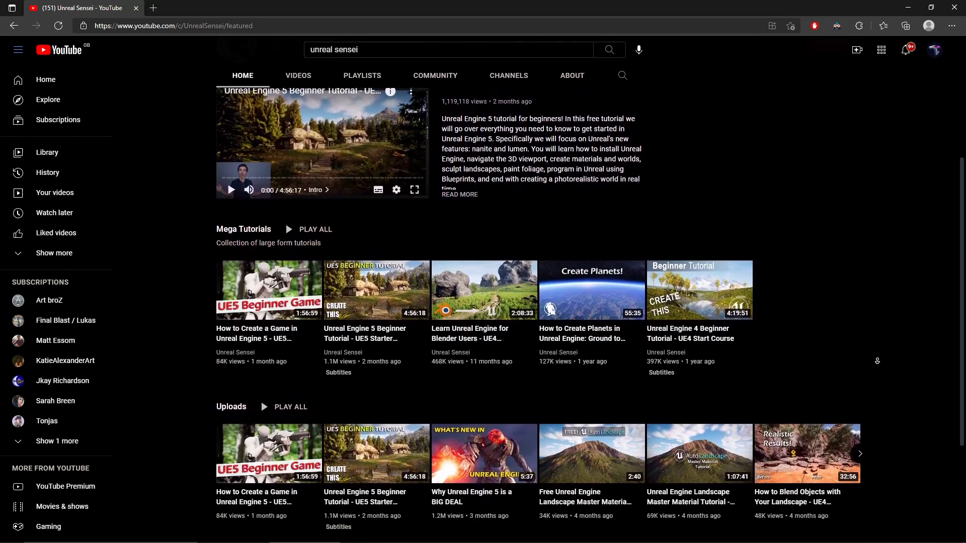
scroll("down", 3)
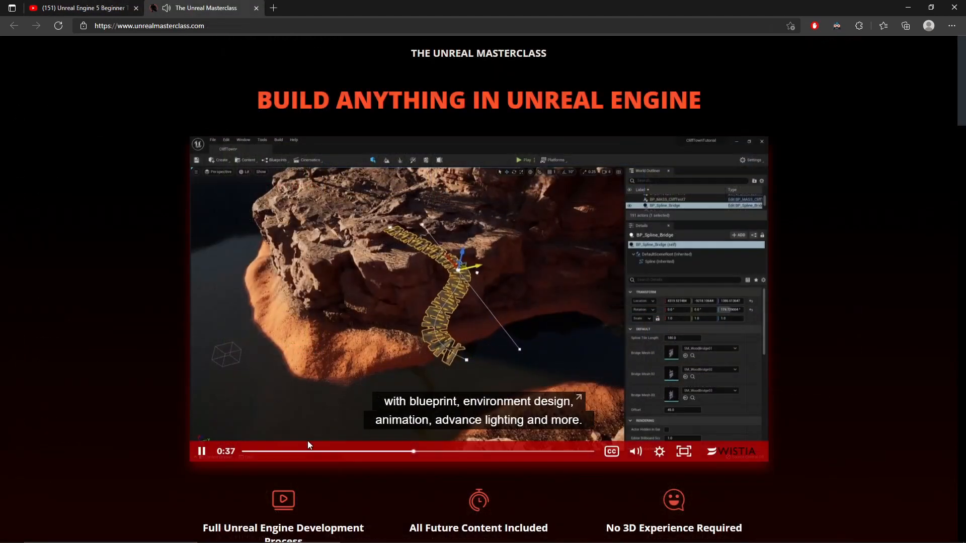
mouse_move(202, 452)
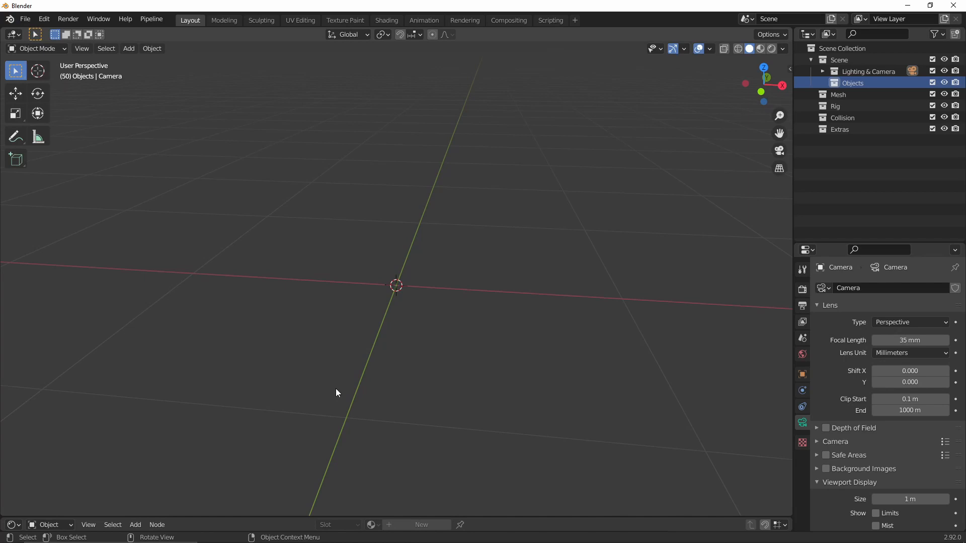
Enable the Exporter: Quick Export add-on in Preferences and save the preferences
left_click(43, 18)
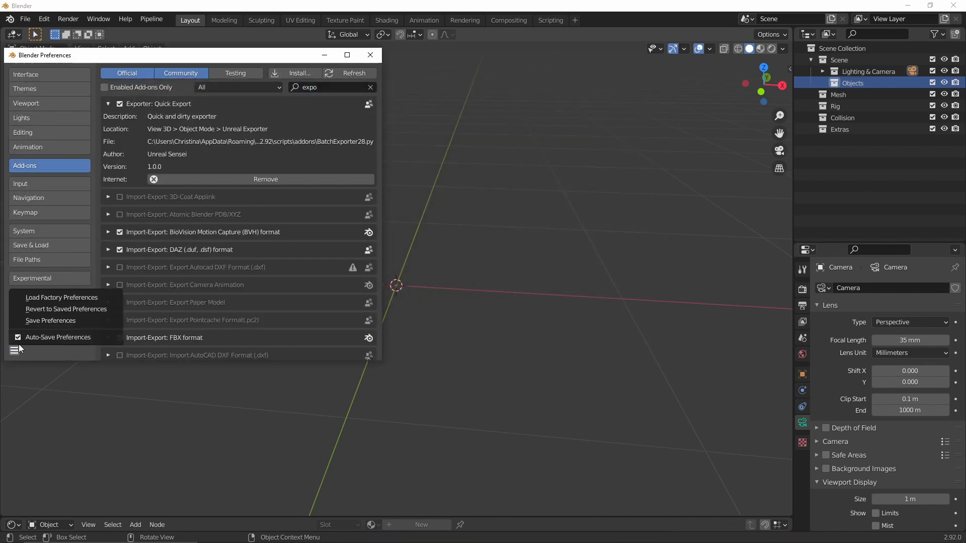
left_click(371, 55)
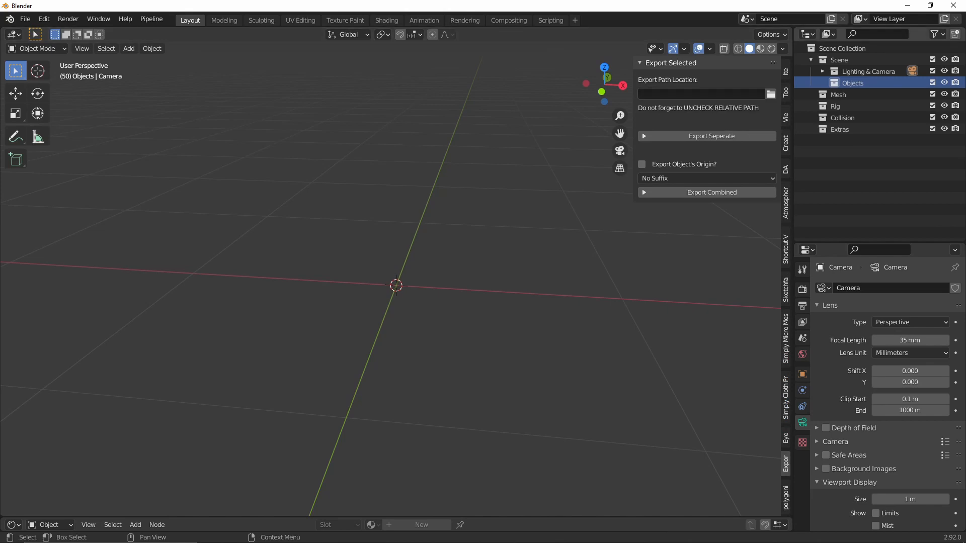
mouse_move(726, 96)
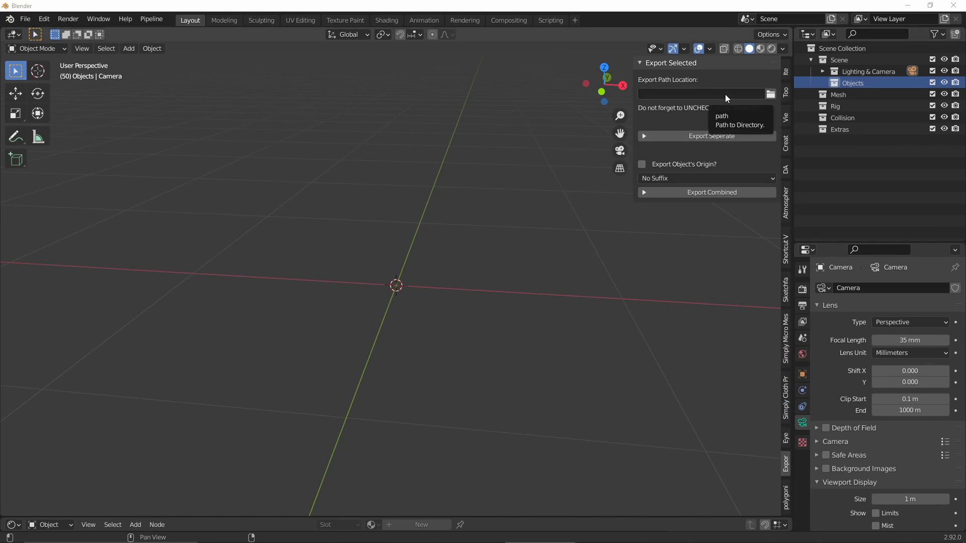
Set Export Path to Into A Dark Rift's Content/NewFolder with Relative Path unticked
left_click(770, 93)
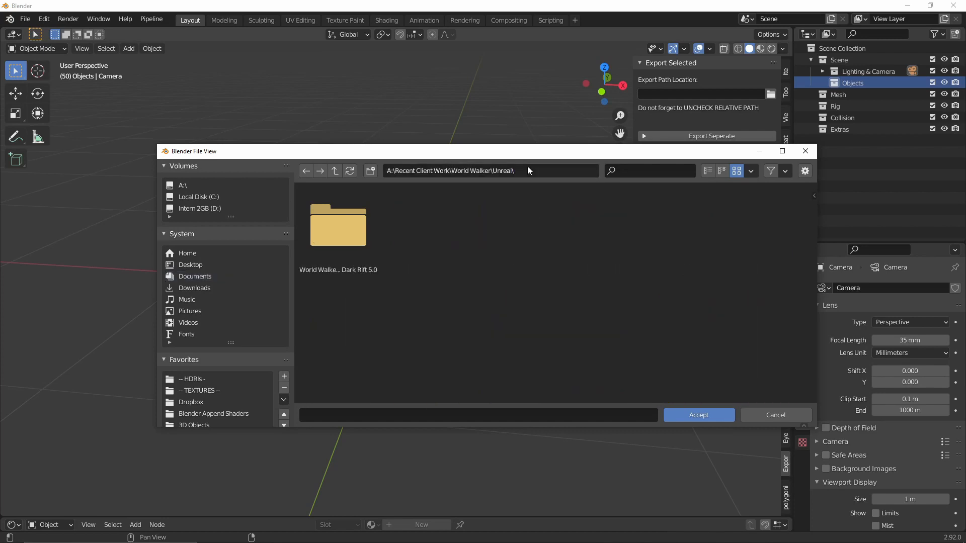
double_click(338, 225)
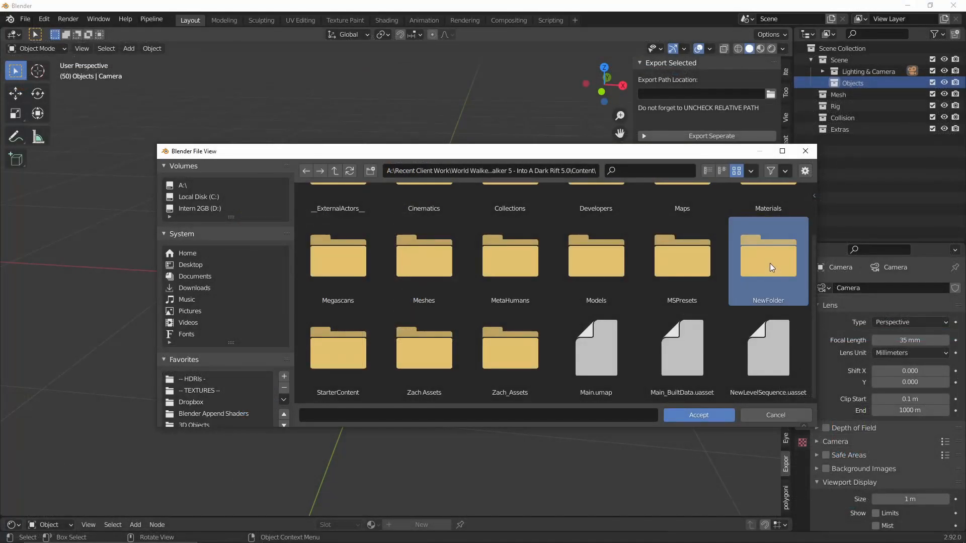
double_click(768, 255)
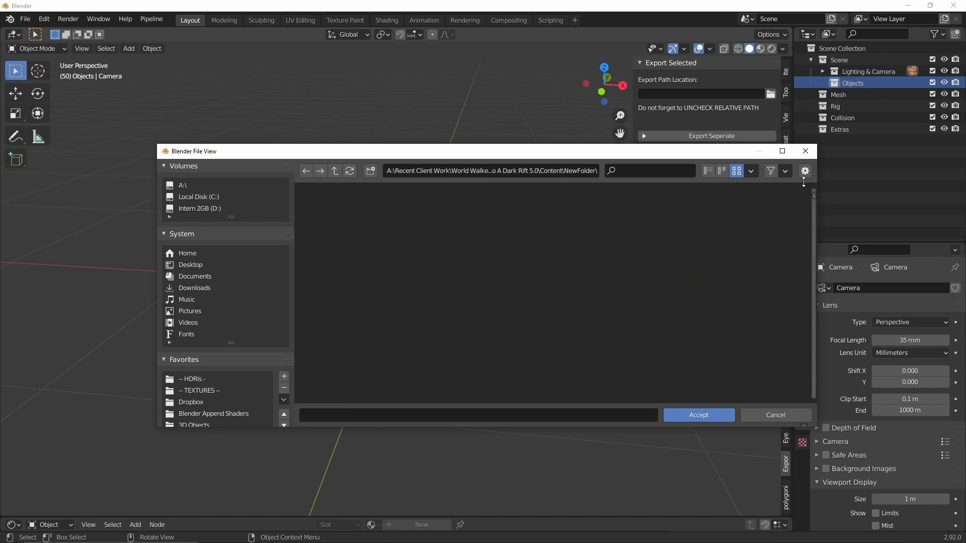
mouse_move(805, 171)
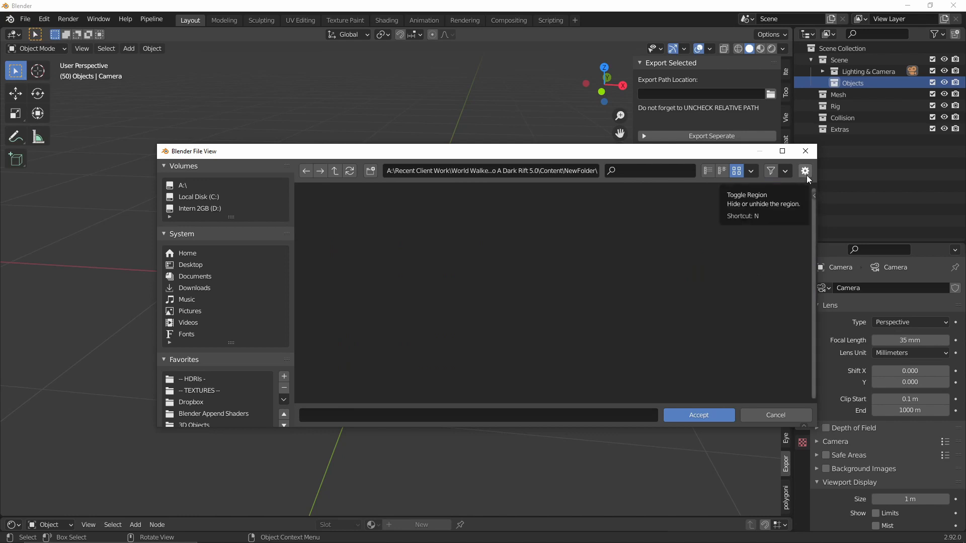
left_click(804, 170)
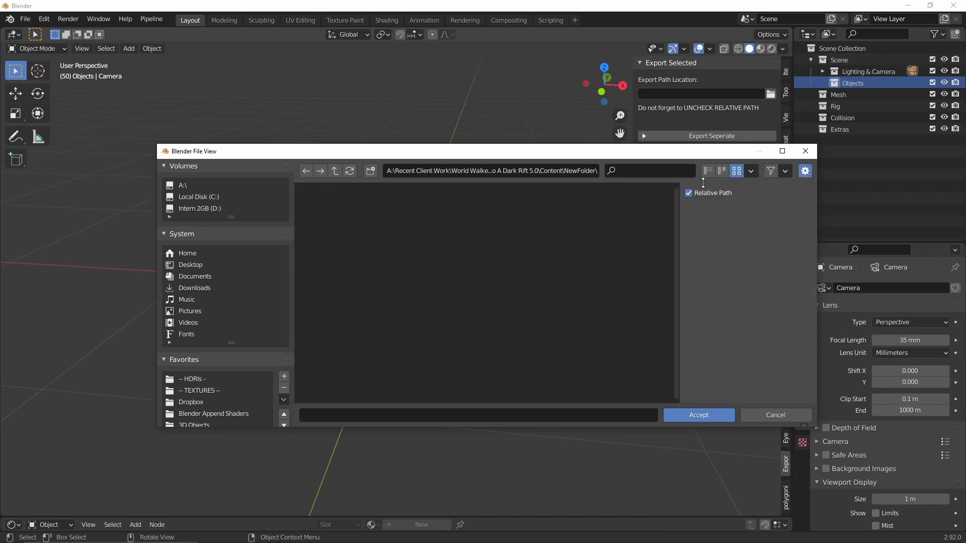
left_click(688, 193)
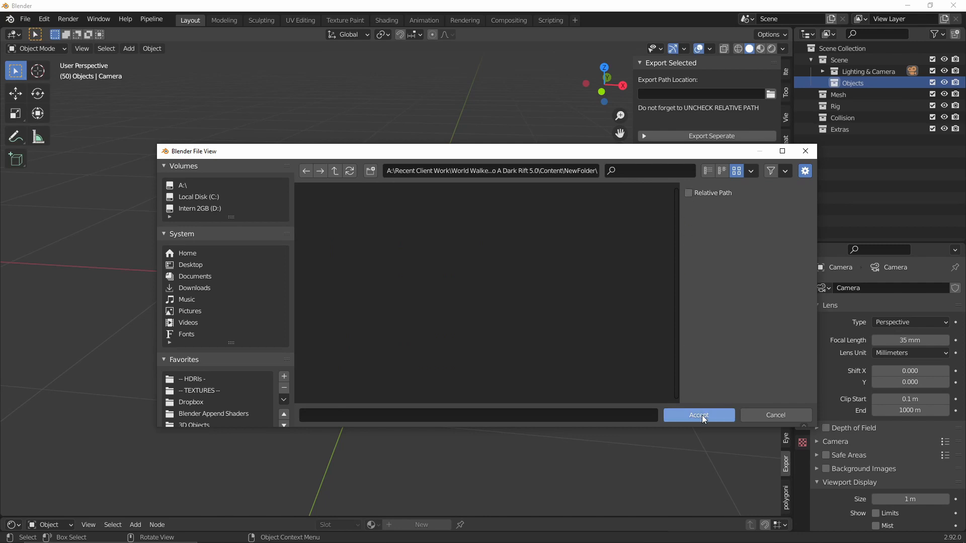
left_click(698, 415)
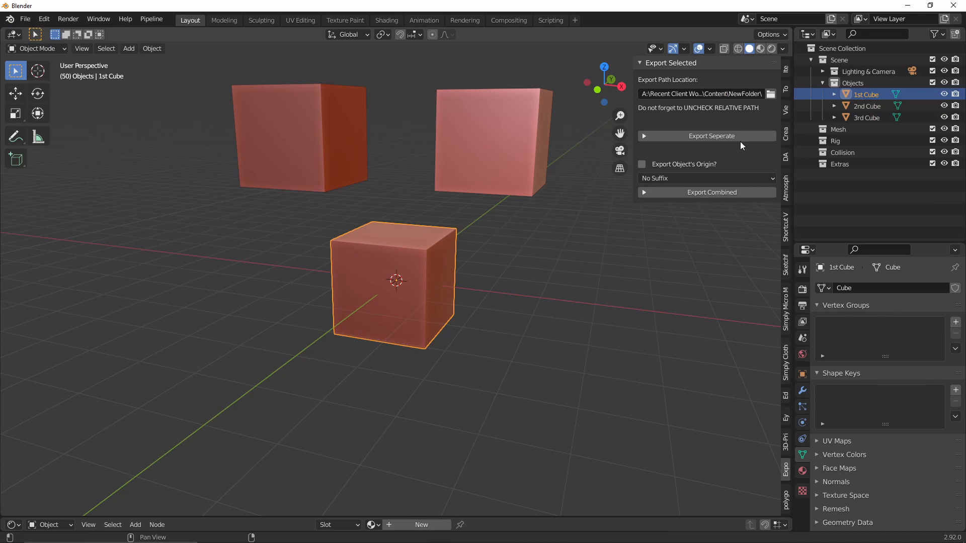
mouse_move(698, 202)
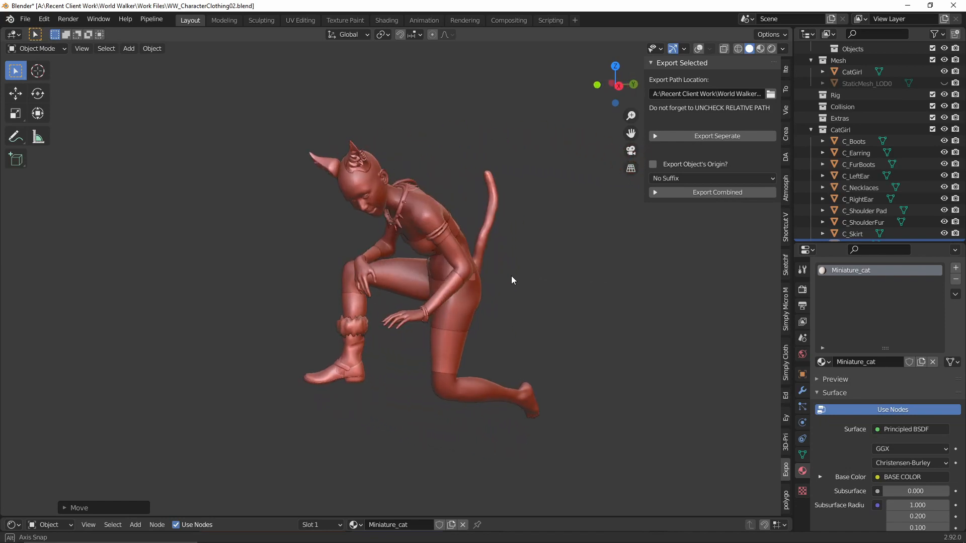
Box-select all CatGirl clothing pieces and export them with Export Combined
left_click_drag(511, 280, 573, 278)
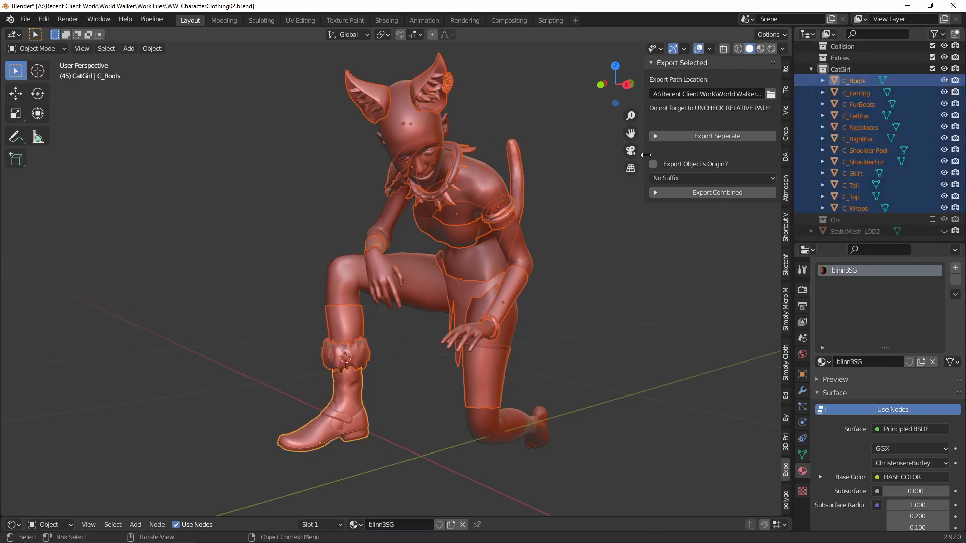
left_click(711, 136)
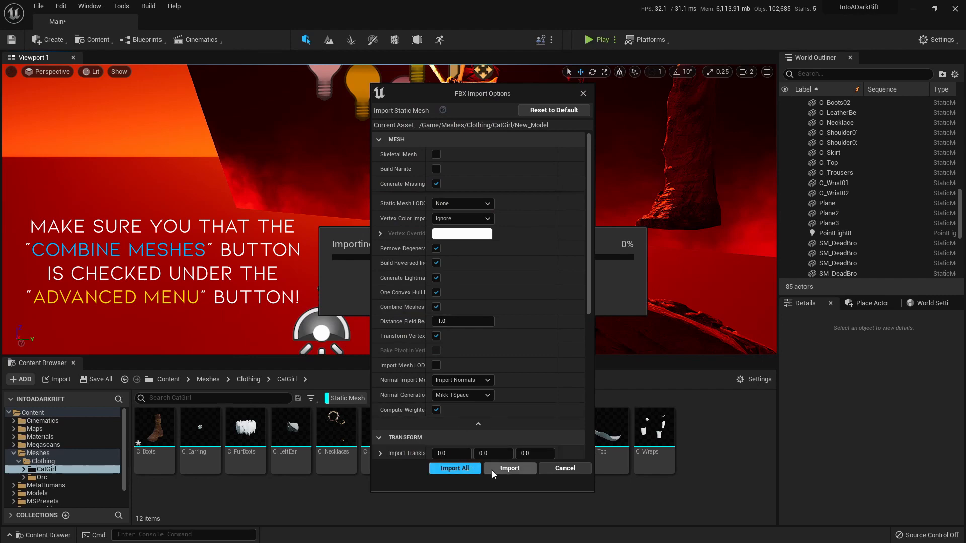
Import New_Model with Combine Meshes checked and drag it into position in the level
left_click(509, 468)
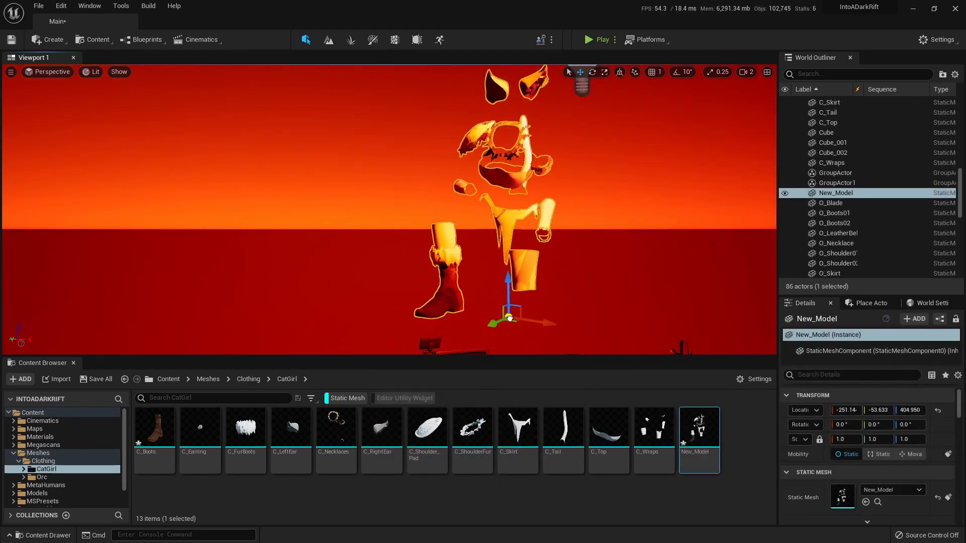
left_click_drag(508, 318, 455, 331)
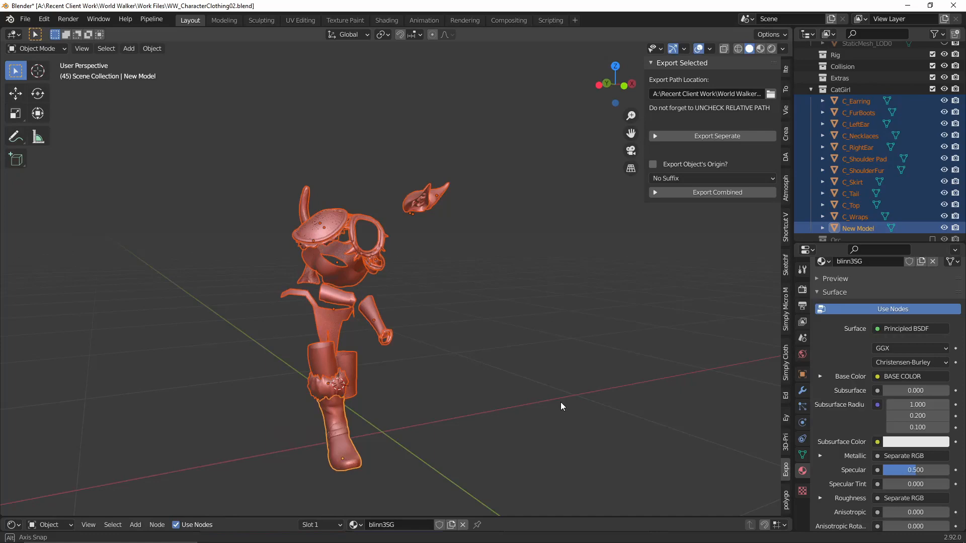
Rotate the selected CatGirl clothing pieces in the viewport
left_click_drag(560, 406, 447, 409)
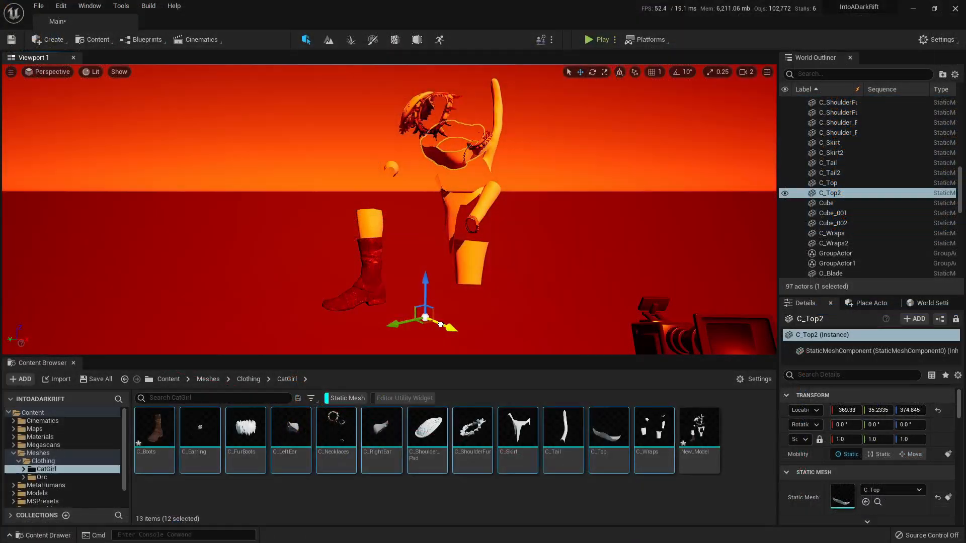
Drag the shoulder pad's pivot up and fine-tune it onto the character's shoulder
left_click_drag(438, 311, 444, 274)
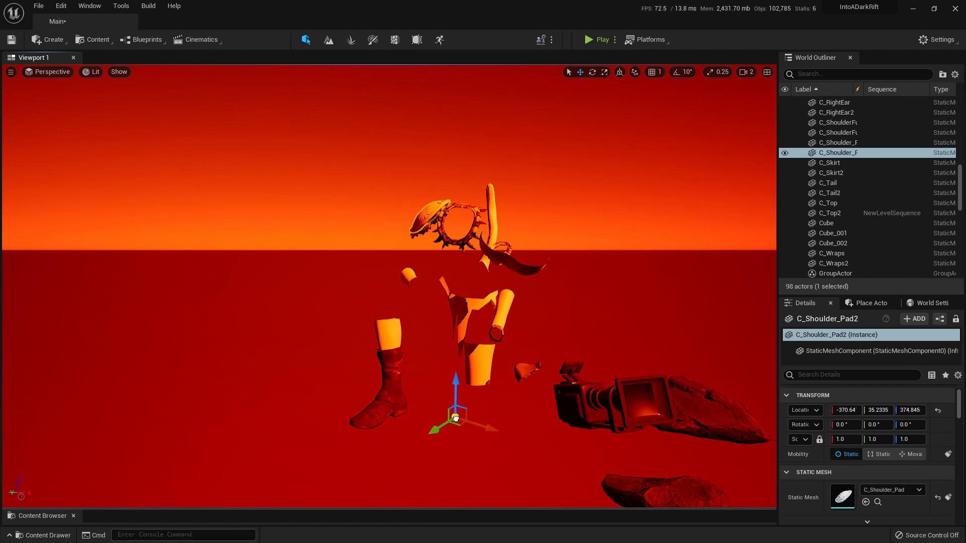
left_click_drag(456, 419, 437, 280)
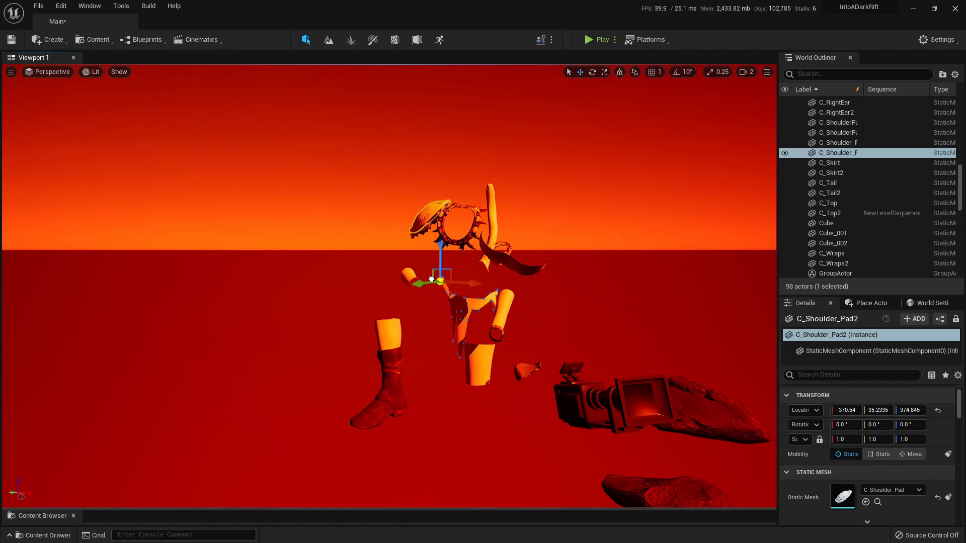
left_click_drag(437, 280, 427, 206)
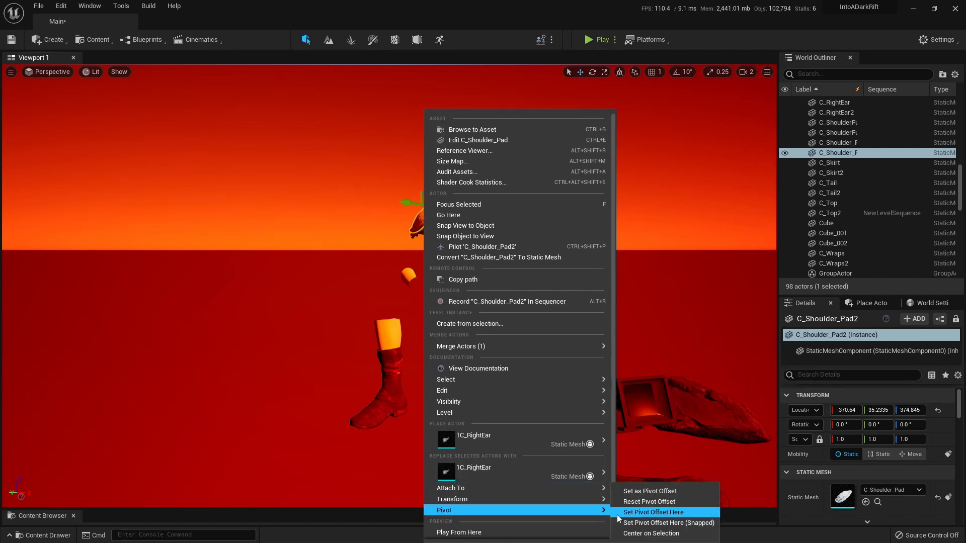
mouse_move(648, 494)
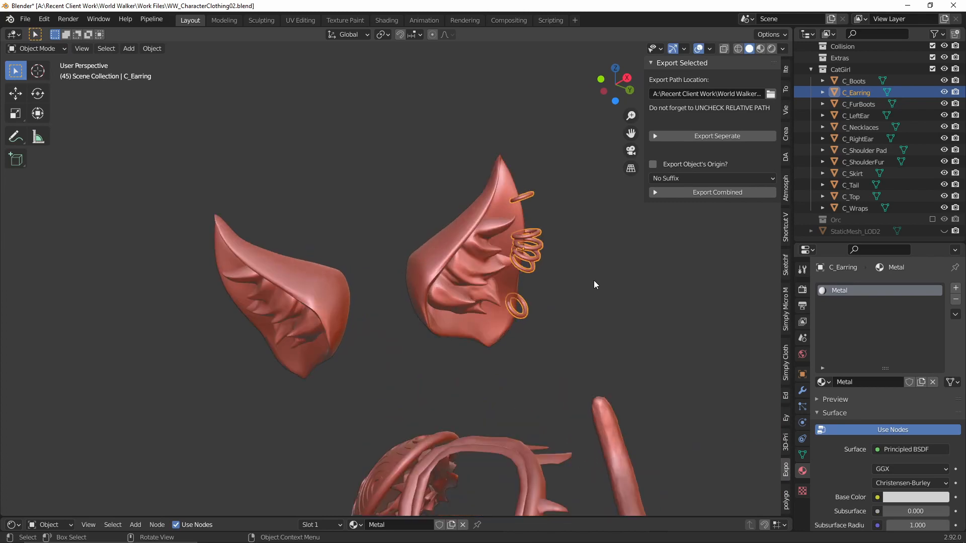
mouse_move(723, 136)
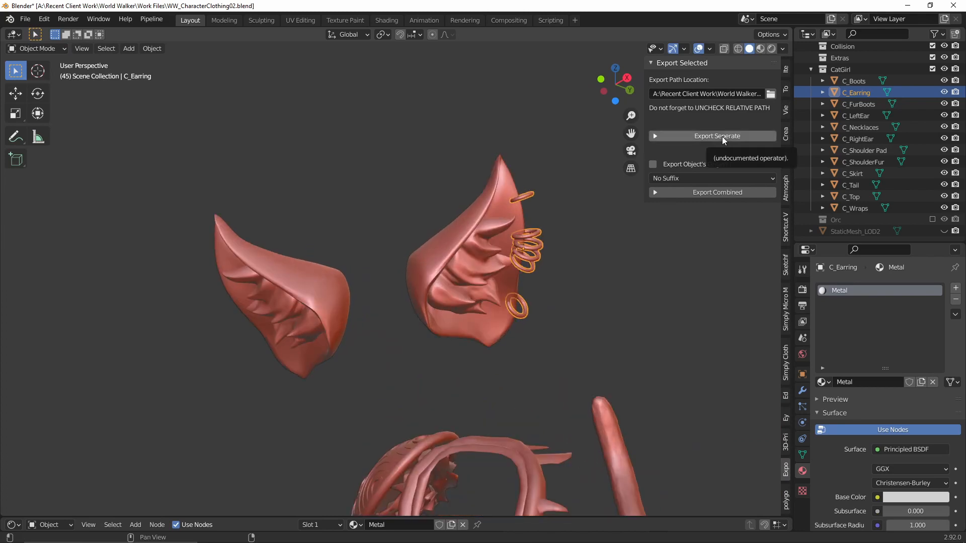
Export C_Earring as a separate file with the Batch Exporter's Export Seperate
left_click(717, 135)
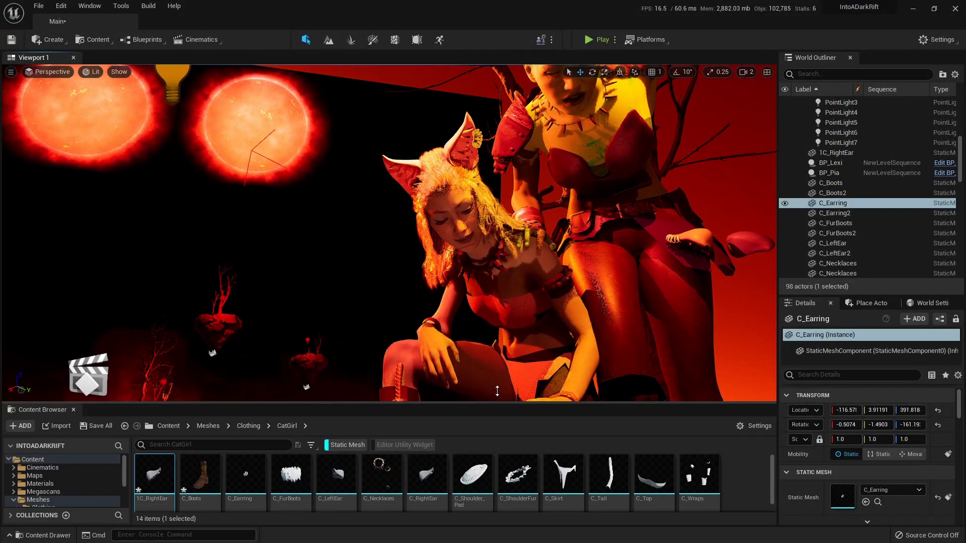
Open the C_Earring asset's context menu in the Content Browser to reimport it
right_click(245, 474)
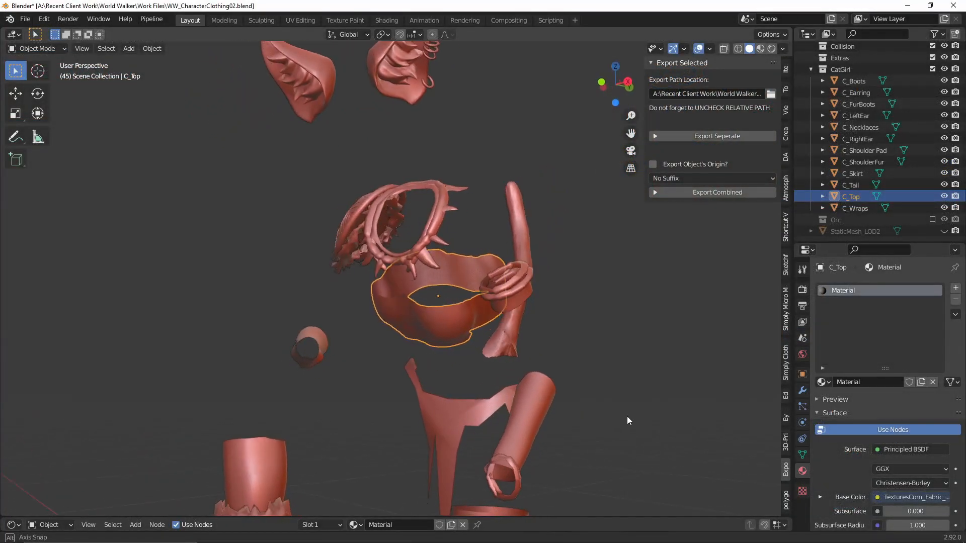
Select C_Top among the CatGirl clothing pieces
left_click_drag(629, 421, 486, 510)
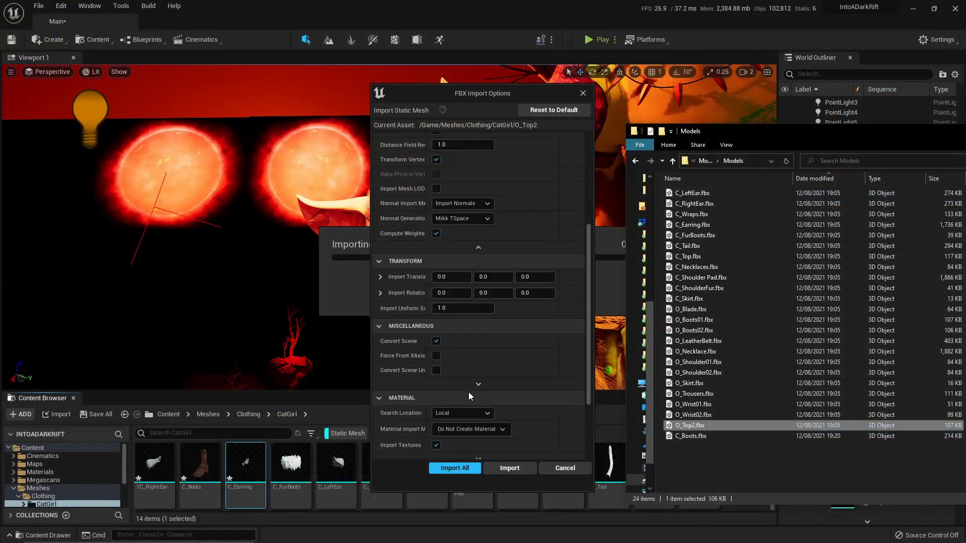
Set O_Top2's Material Import Method to Create New Materials
left_click(471, 333)
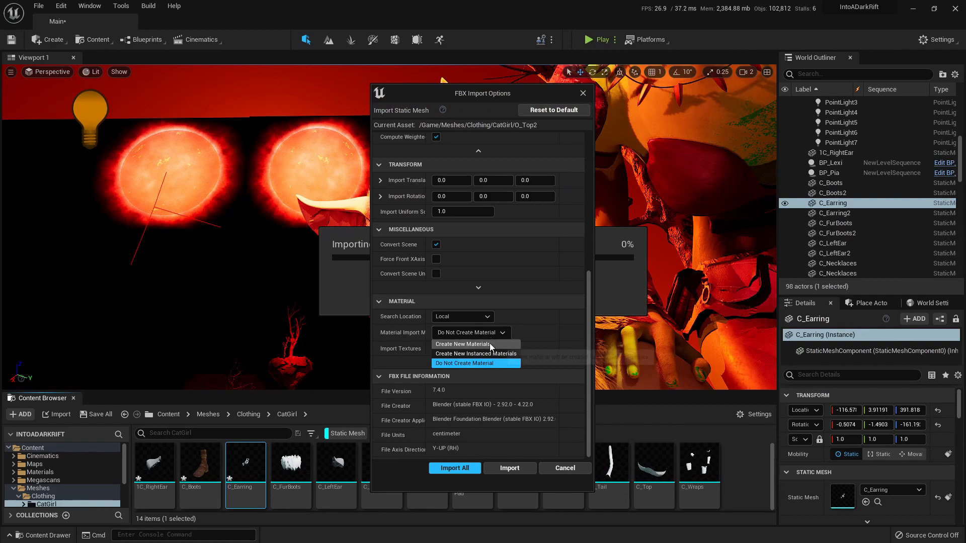
left_click(463, 344)
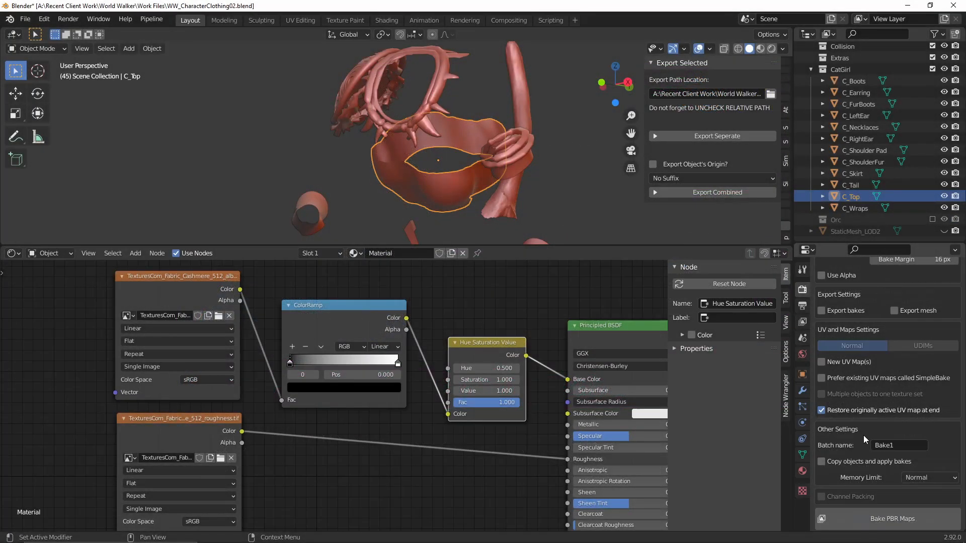
Show C_Top's cashmere material nodes beside the SimpleBake settings
left_click(821, 462)
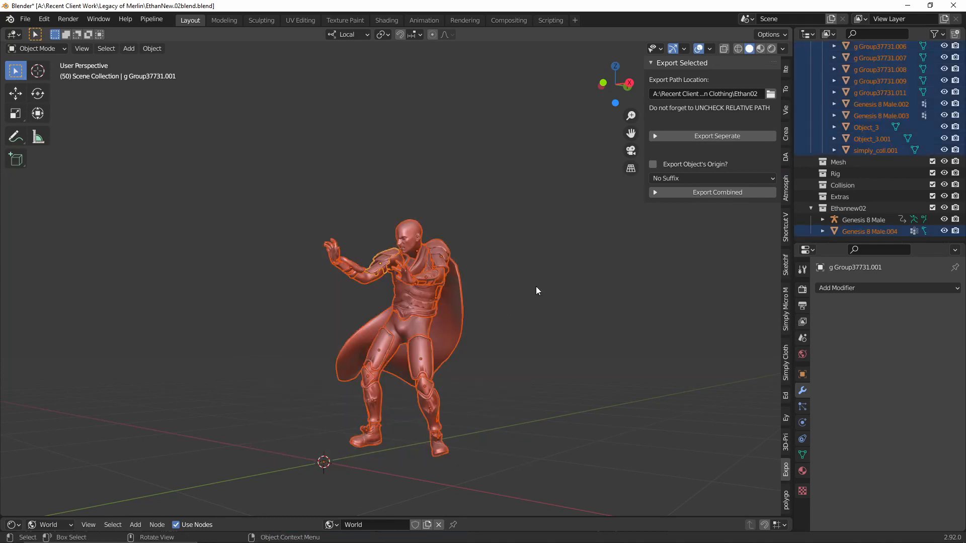
mouse_move(702, 143)
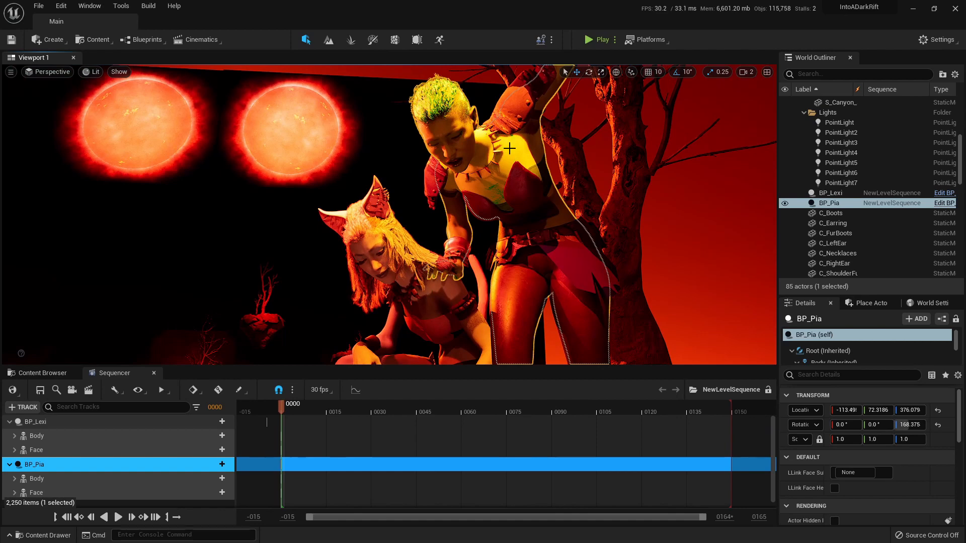
Convert BP_Pia to a static mesh in Content/Meshes and open the new asset's menu
right_click(509, 148)
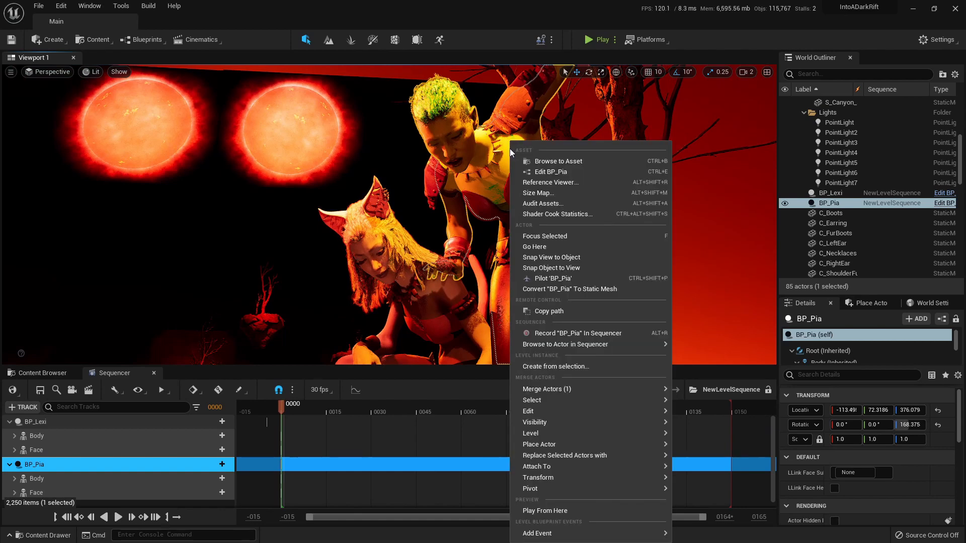
mouse_move(563, 289)
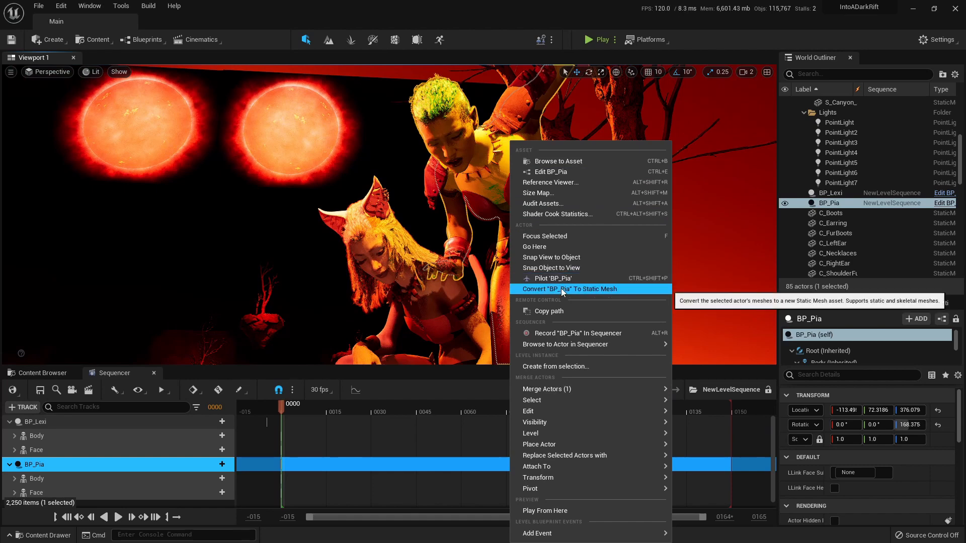
left_click(569, 289)
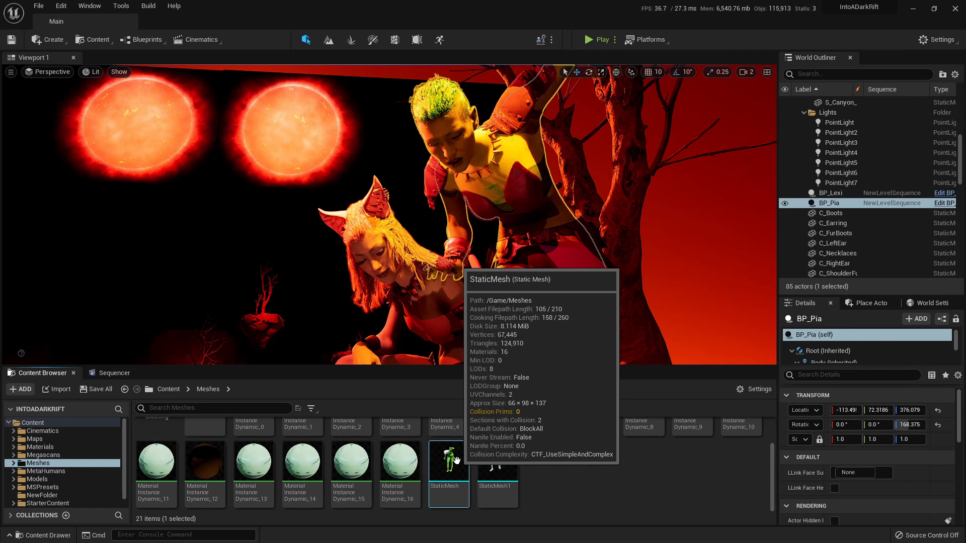
right_click(448, 462)
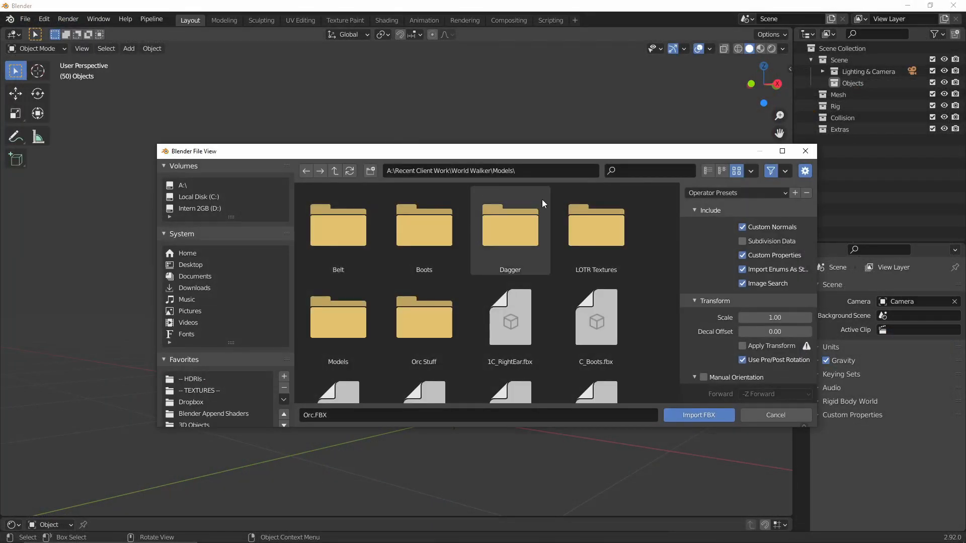
Import Orc.FBX from the Models folder and orbit around the posed body
left_click(699, 415)
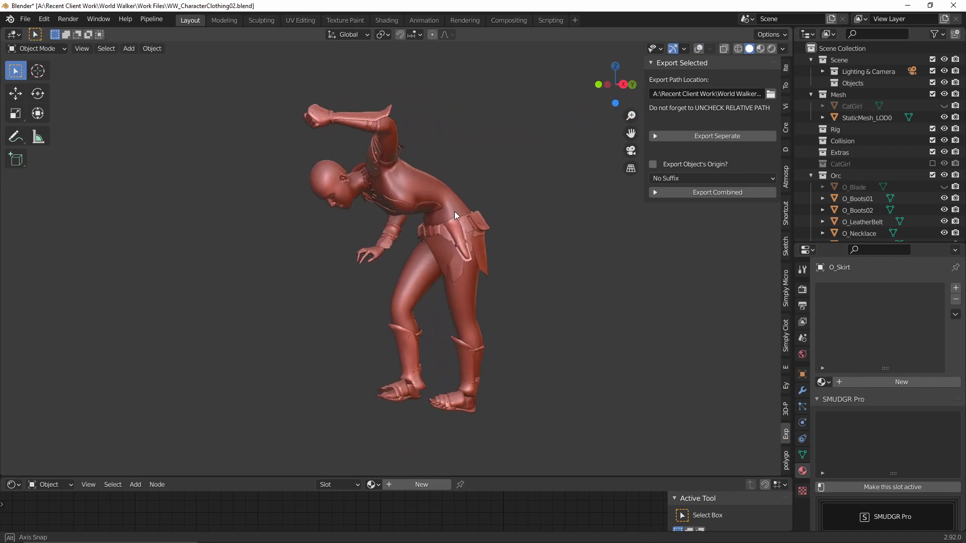
left_click_drag(456, 215, 539, 179)
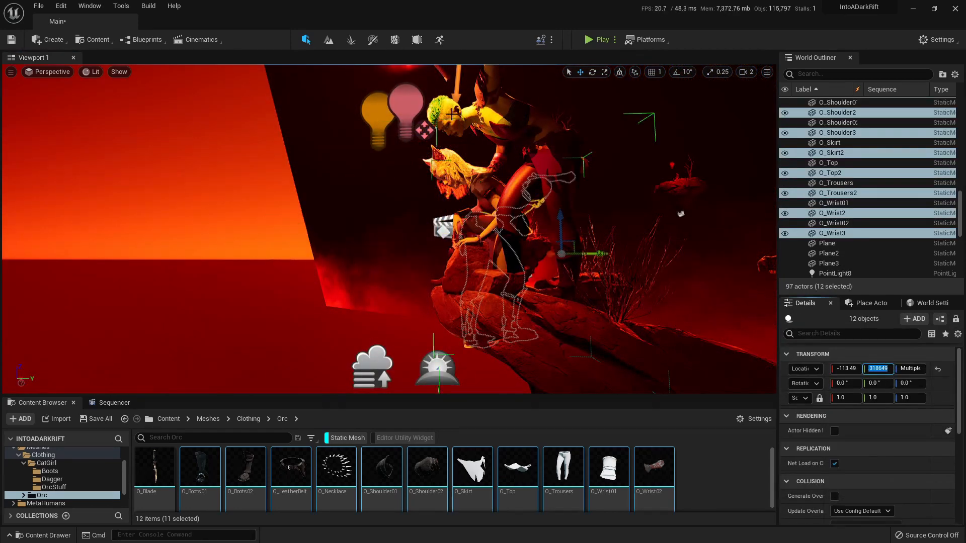
Edit the Y location of the twelve selected Orc clothing actors
left_click(829, 193)
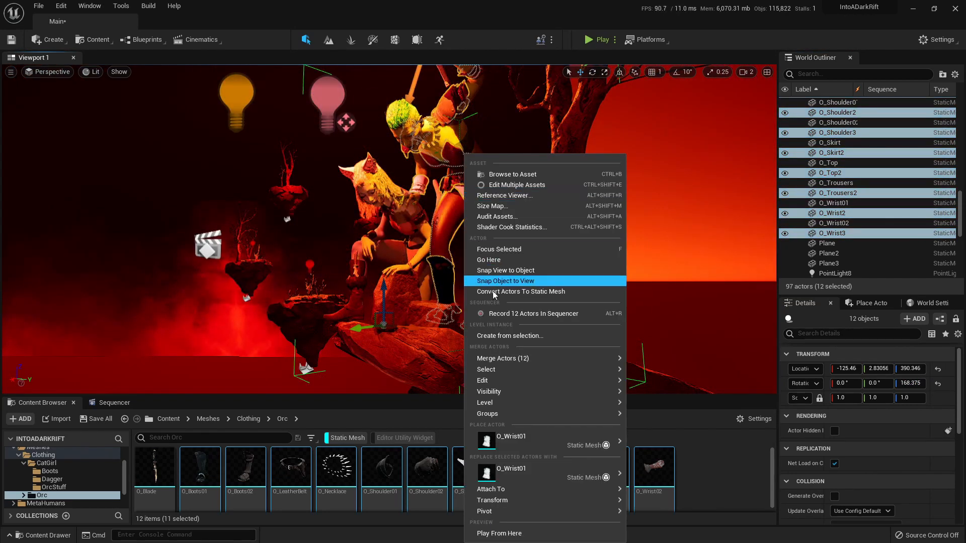
mouse_move(488, 413)
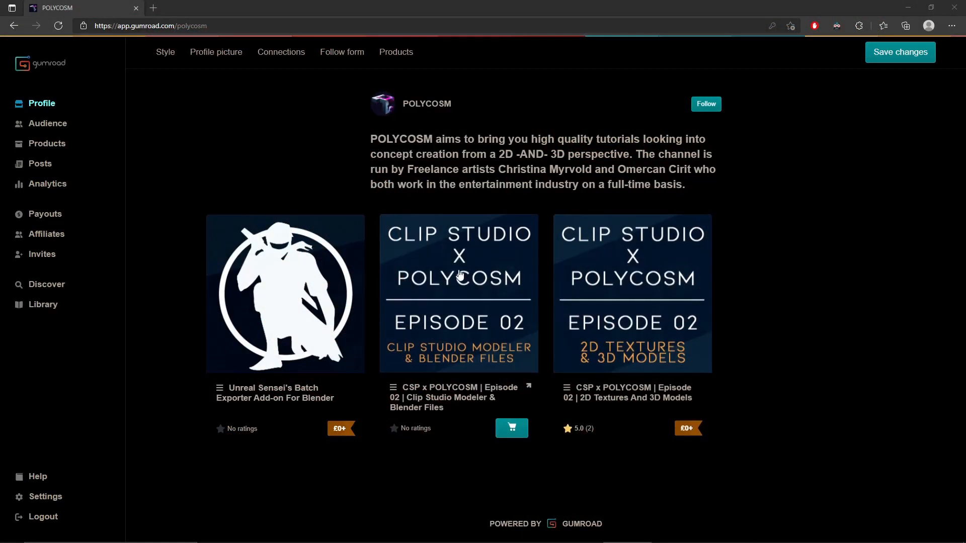
Open the Unreal Sensei Batch Exporter add-on listing on POLYCOSM's Gumroad and scroll it
left_click(285, 294)
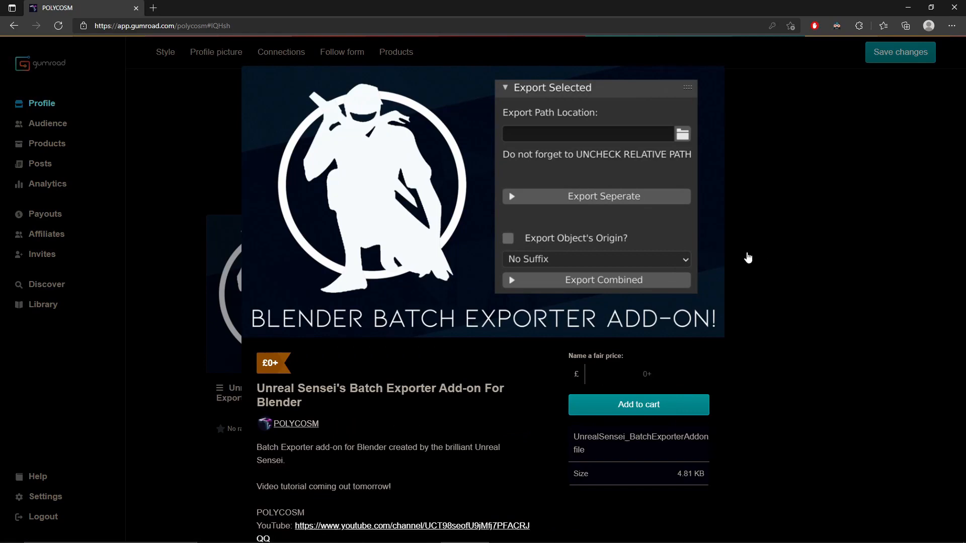
scroll("down", 3)
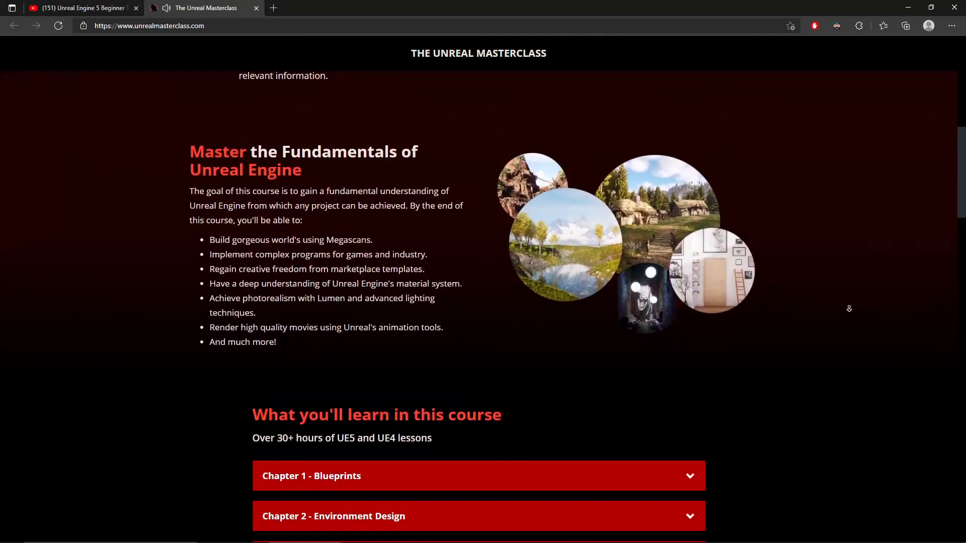
Scroll past testimonials to the Get Started Now section showing the $264 single-payment offer
scroll("down", 3)
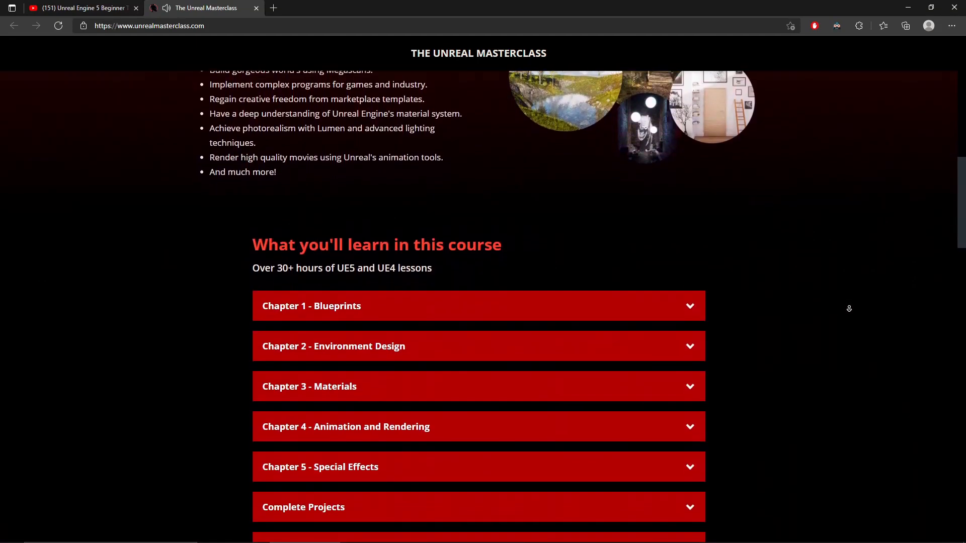
scroll("down", 3)
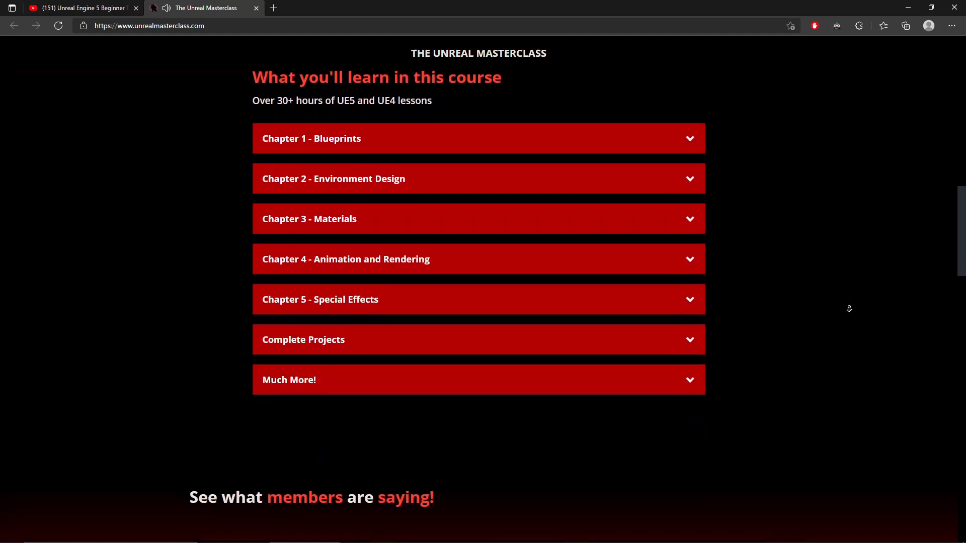
scroll("down", 3)
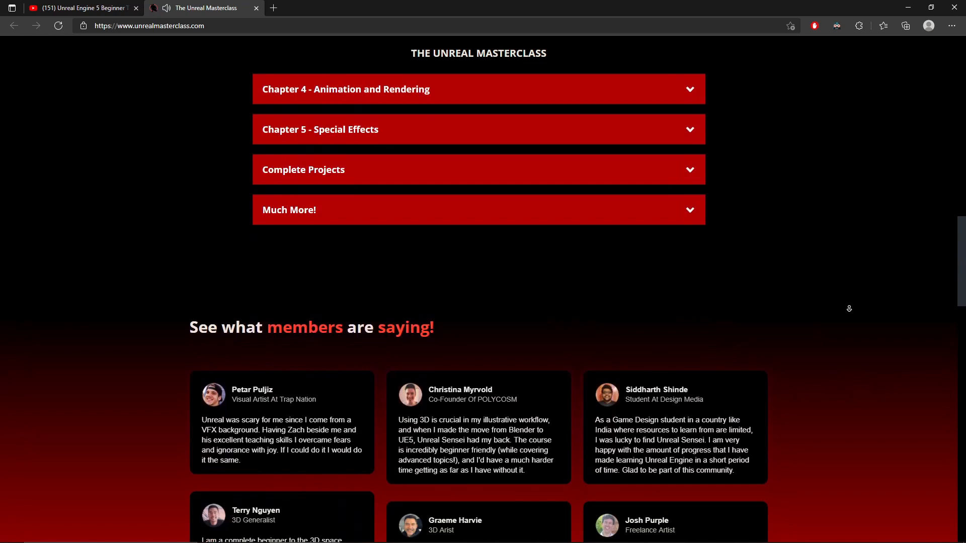
scroll("down", 3)
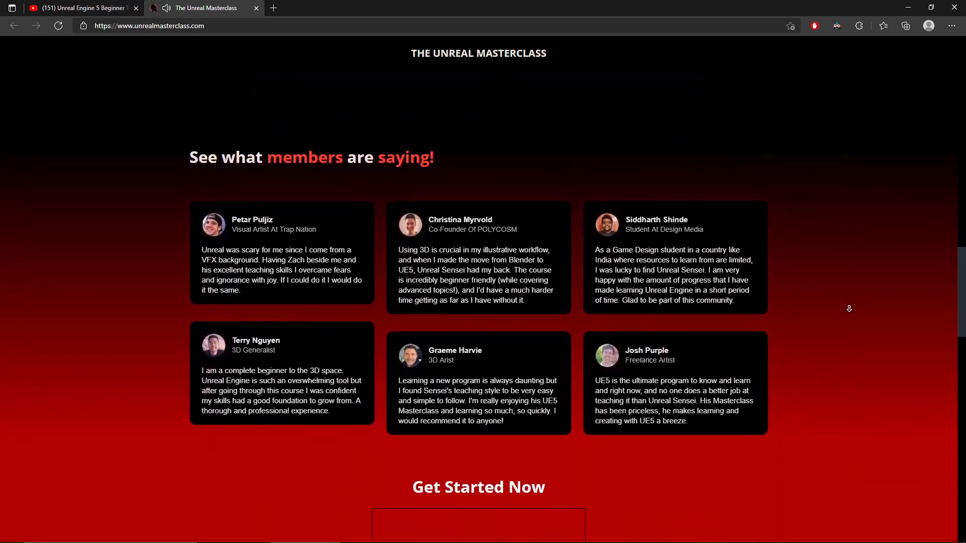
scroll("down", 3)
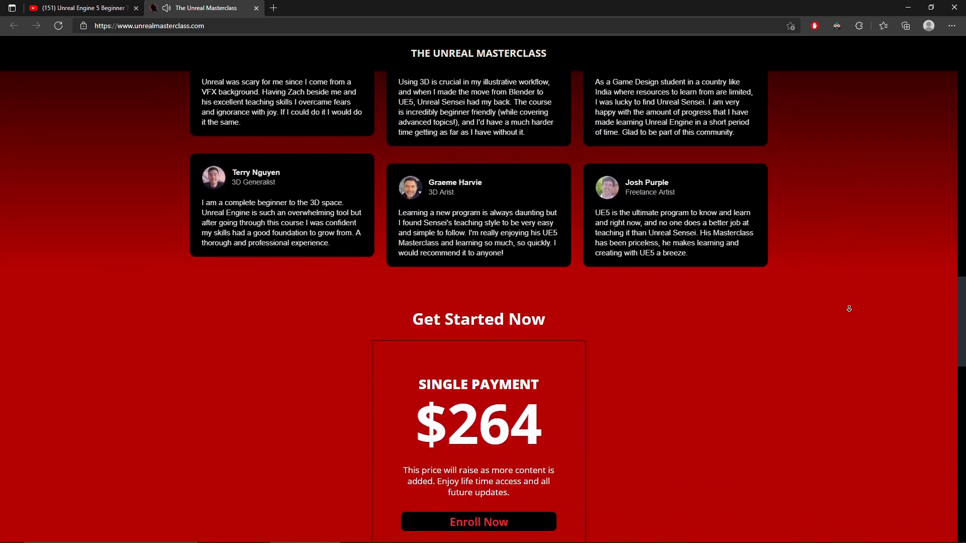